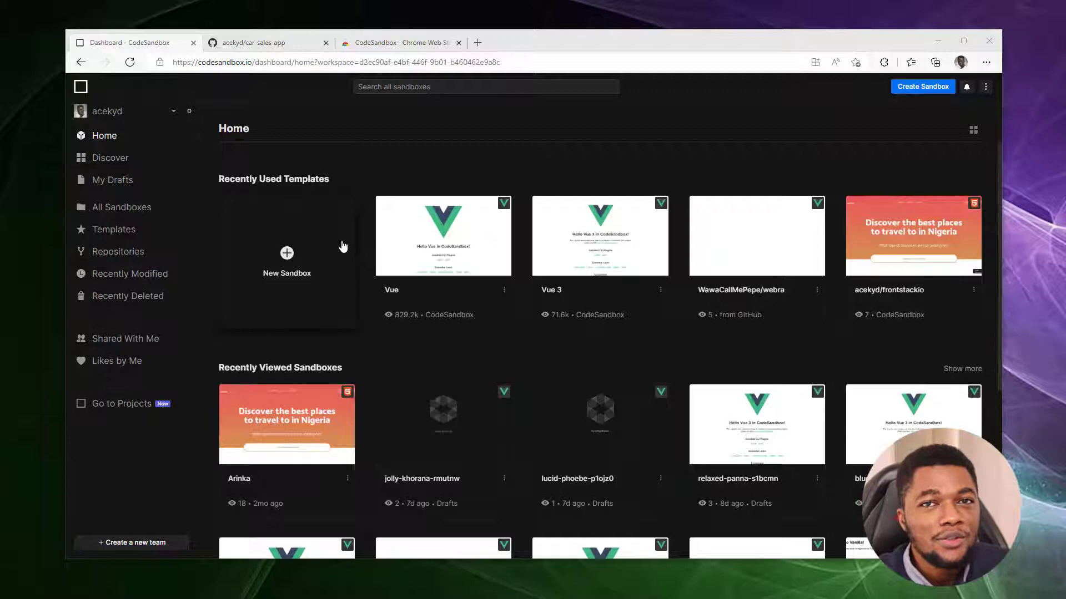
mouse_move(923, 87)
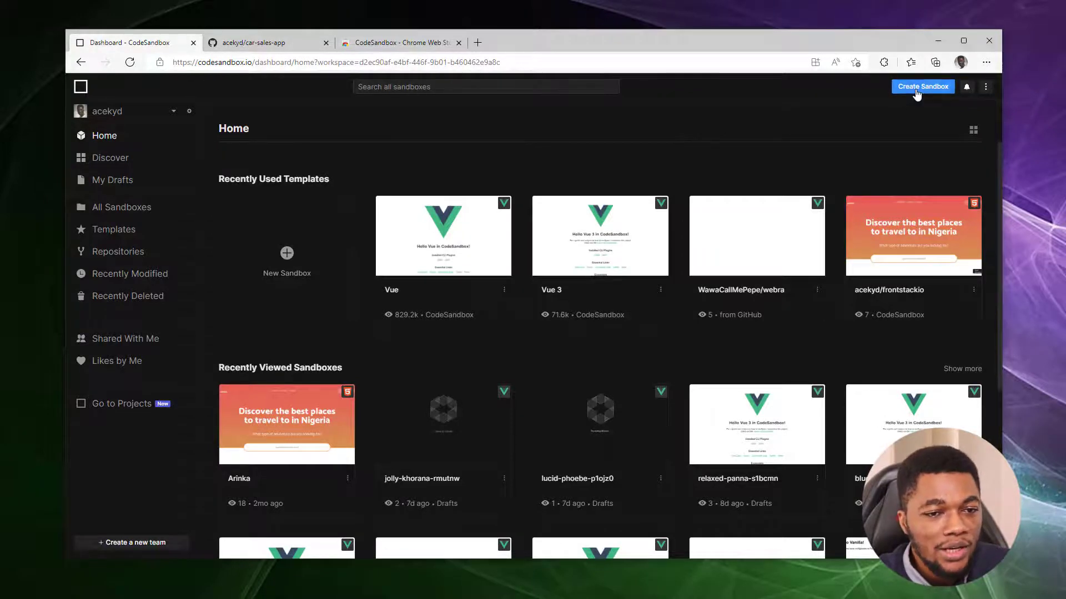
left_click(923, 86)
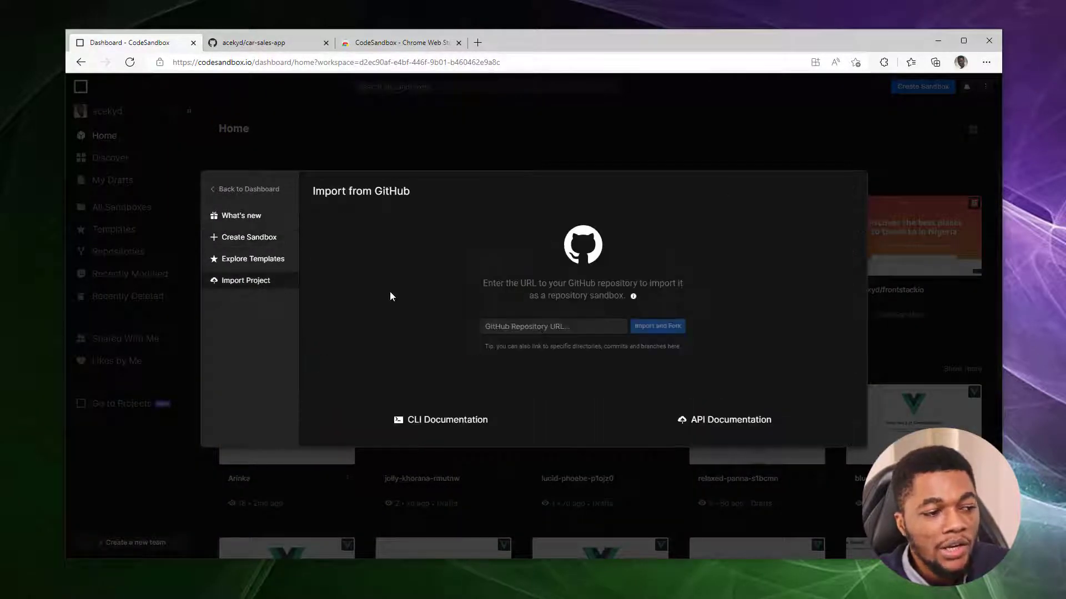
left_click(552, 326)
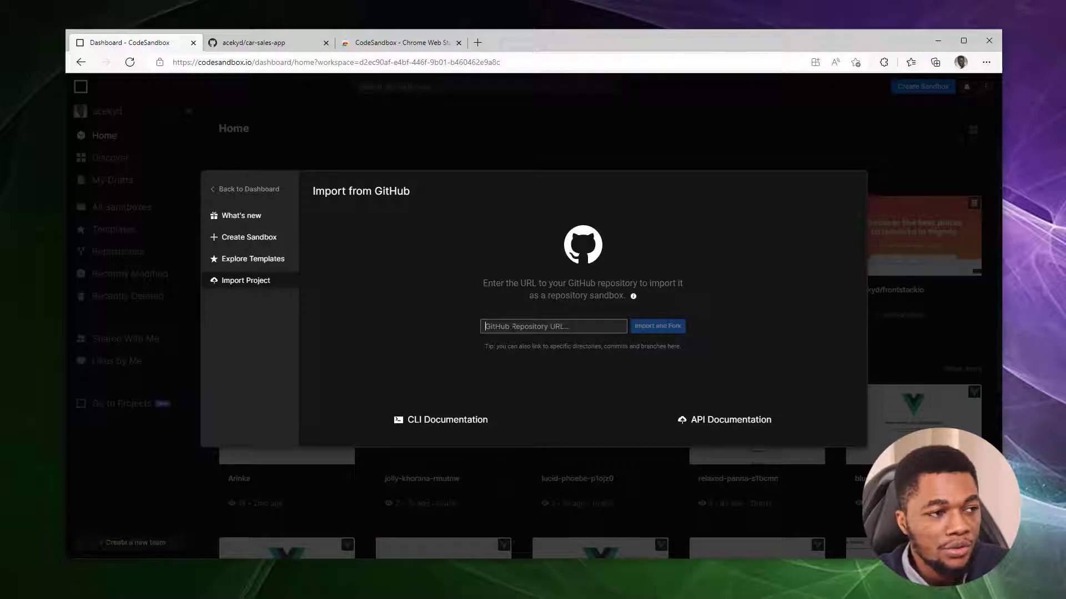
left_click(265, 42)
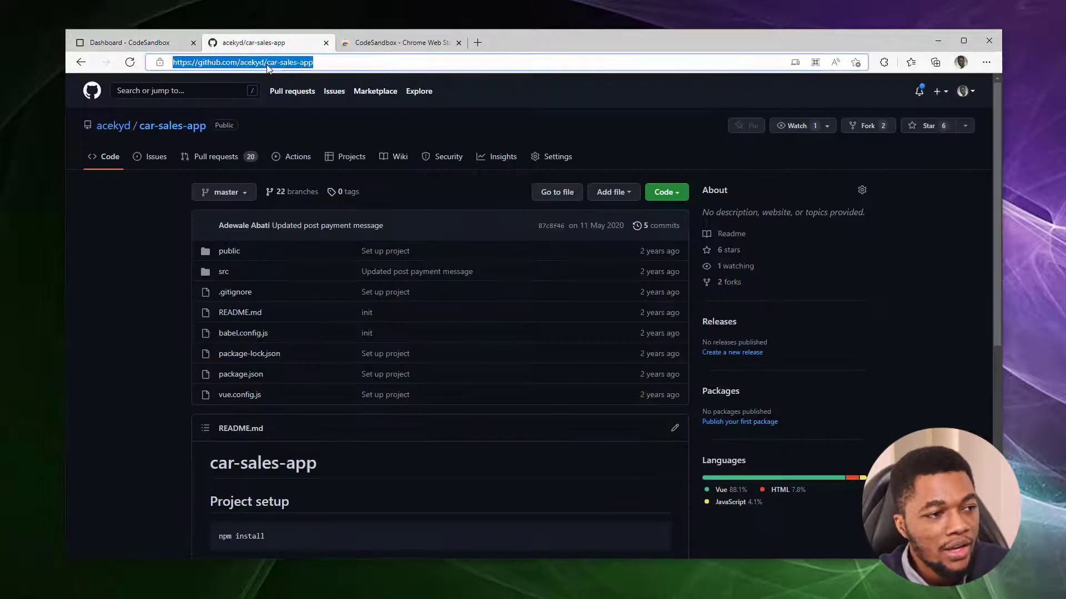
left_click(130, 43)
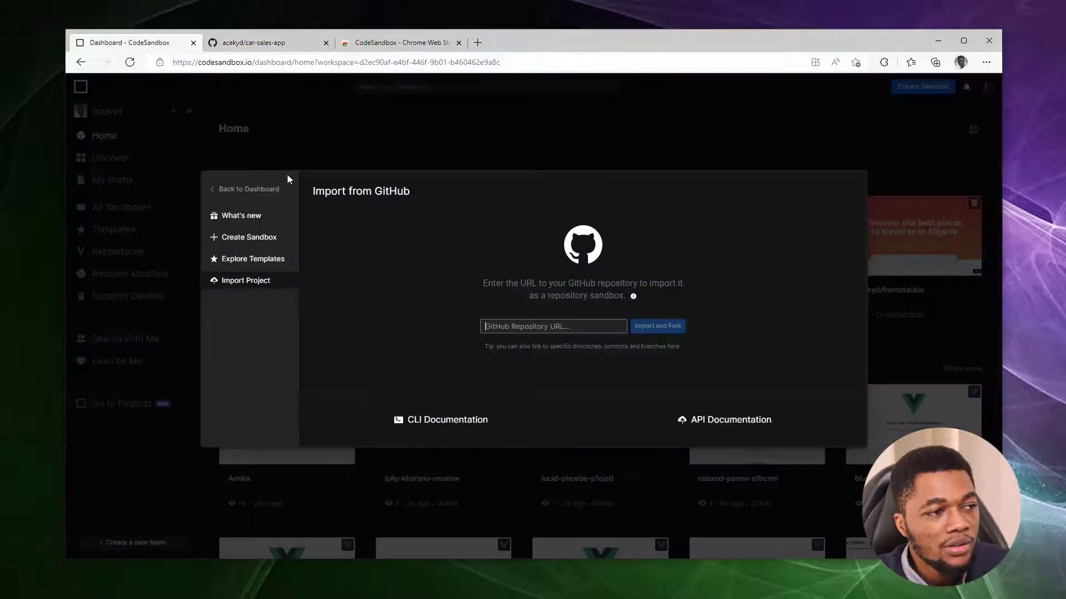
type("https://github.com/acekyd/car-sales-app")
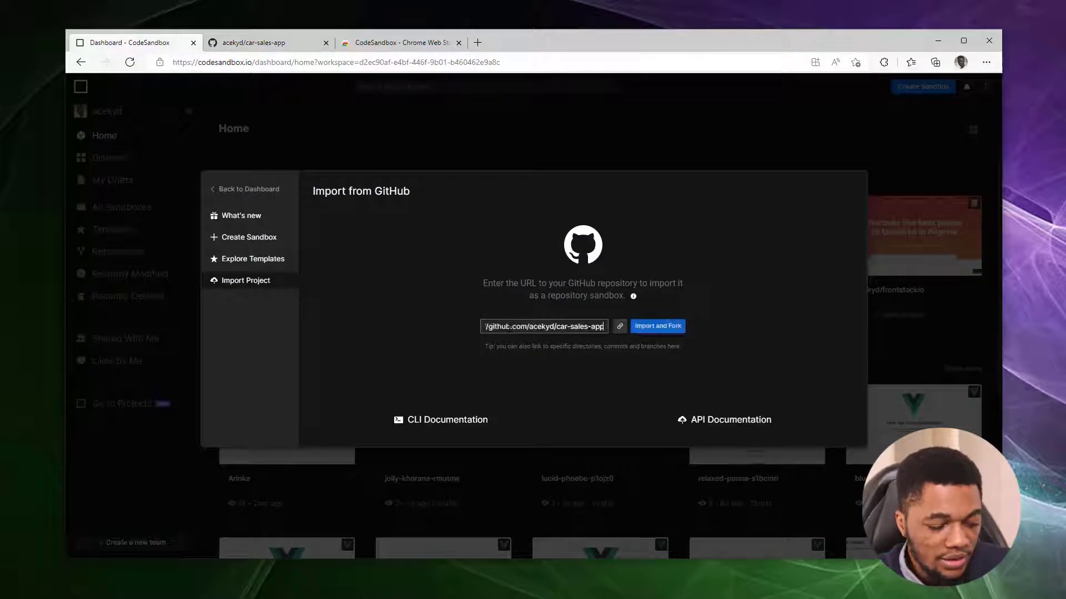
- Import and fork car-sales-app into a new sandbox with its Vue project files
left_click(656, 326)
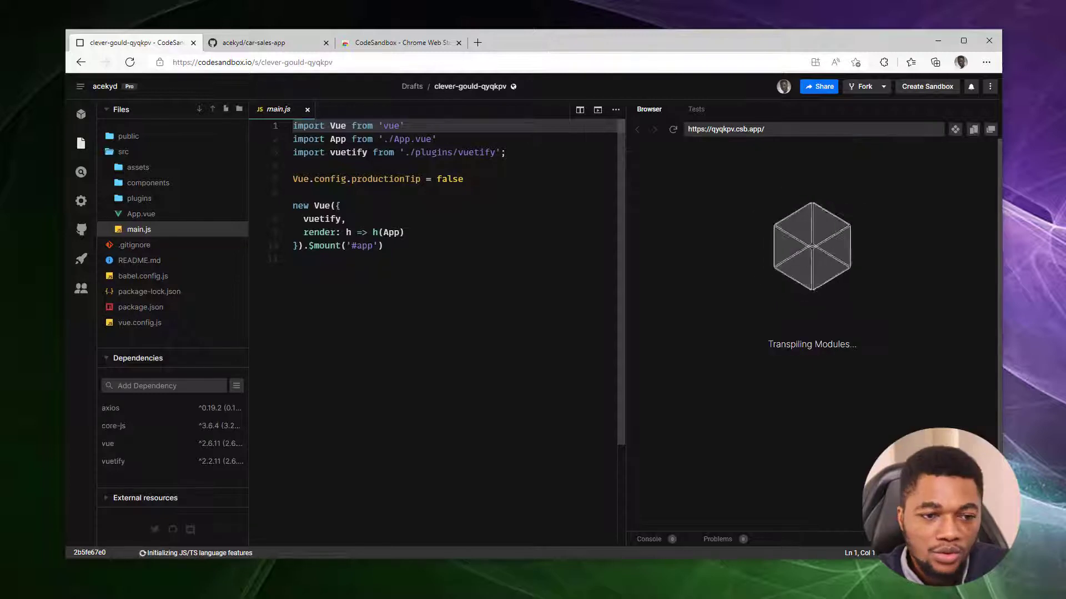
- Open car-sales-app through a githubbox.com URL, then visit the CodeSandbox extension store page
left_click(130, 42)
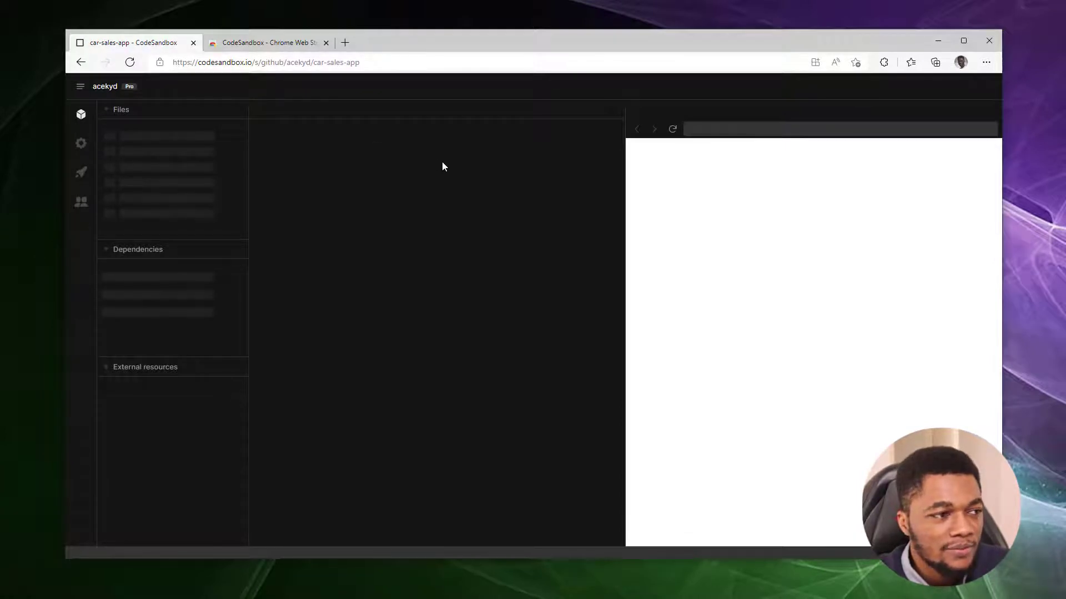
left_click(267, 43)
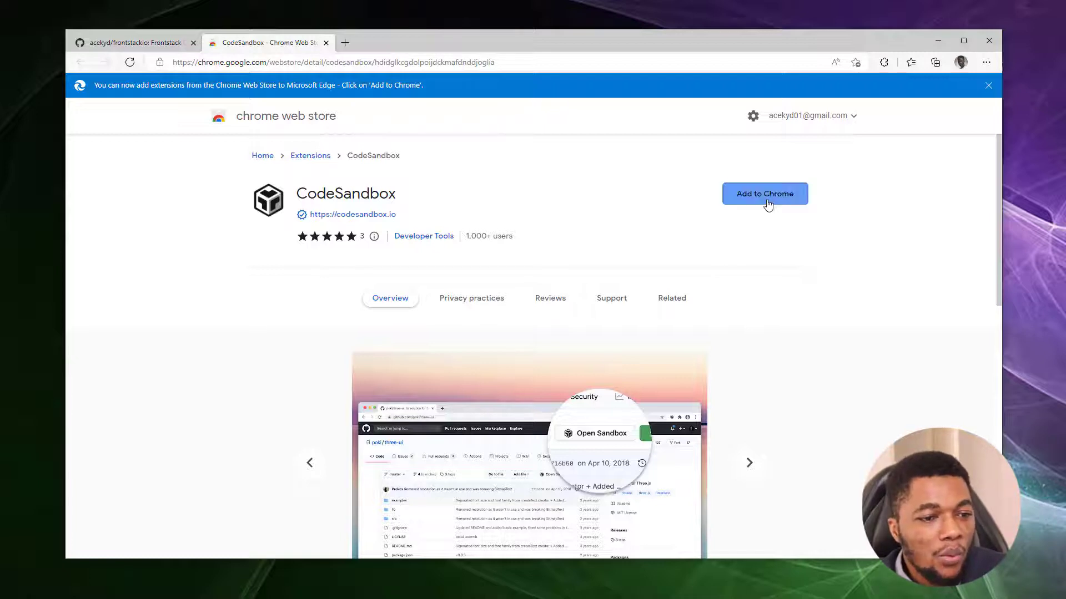
- Add the CodeSandbox extension to Chrome and go to the frontstackio repository page
left_click(763, 194)
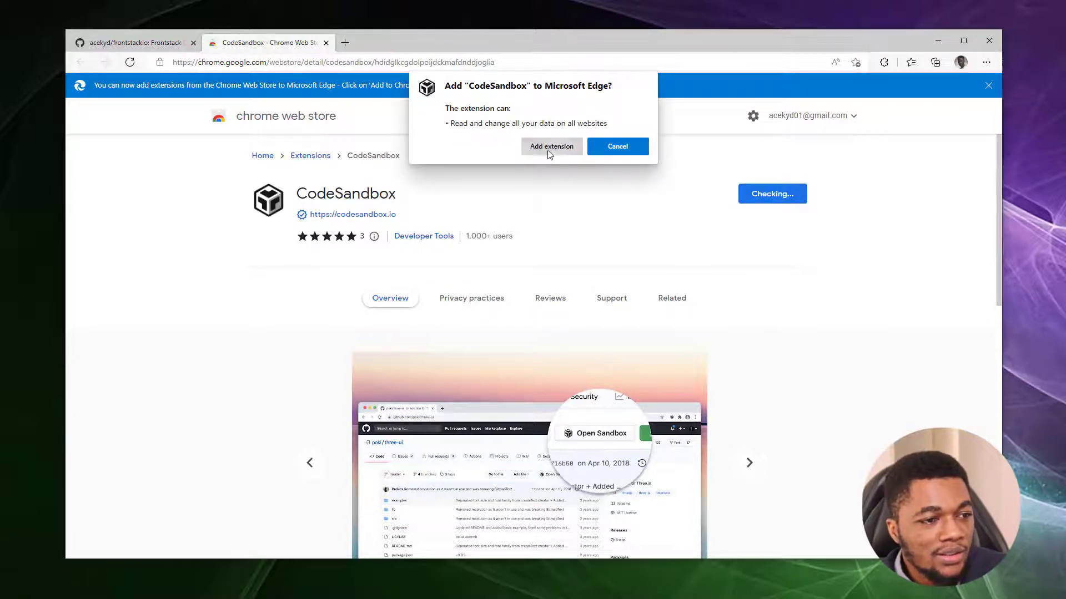
left_click(617, 146)
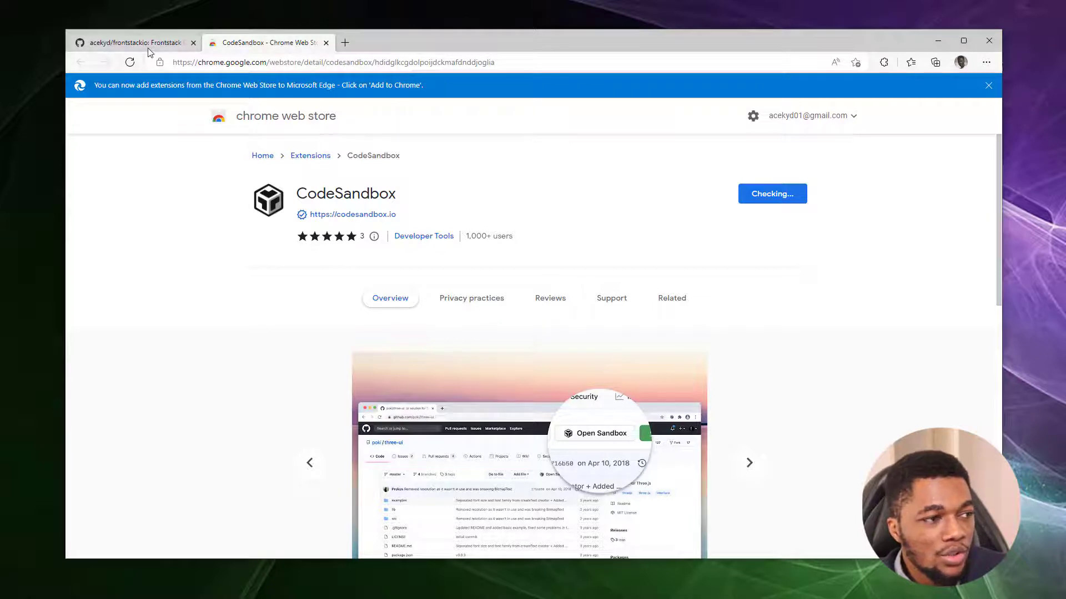
left_click(132, 42)
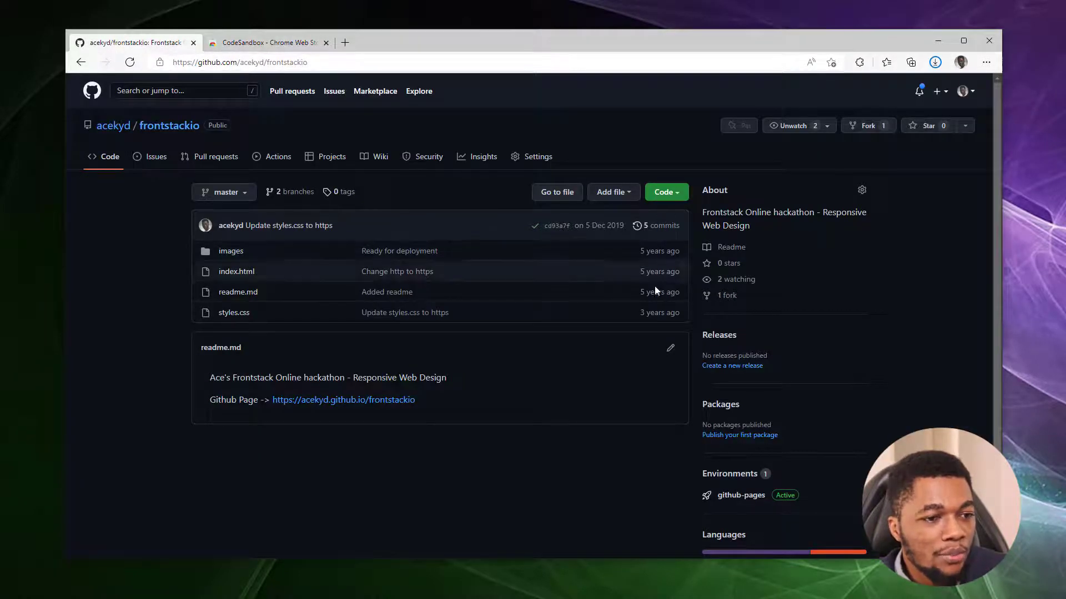
- Reload the frontstackio page and open it with the extension's Open Sandbox button
left_click(835, 62)
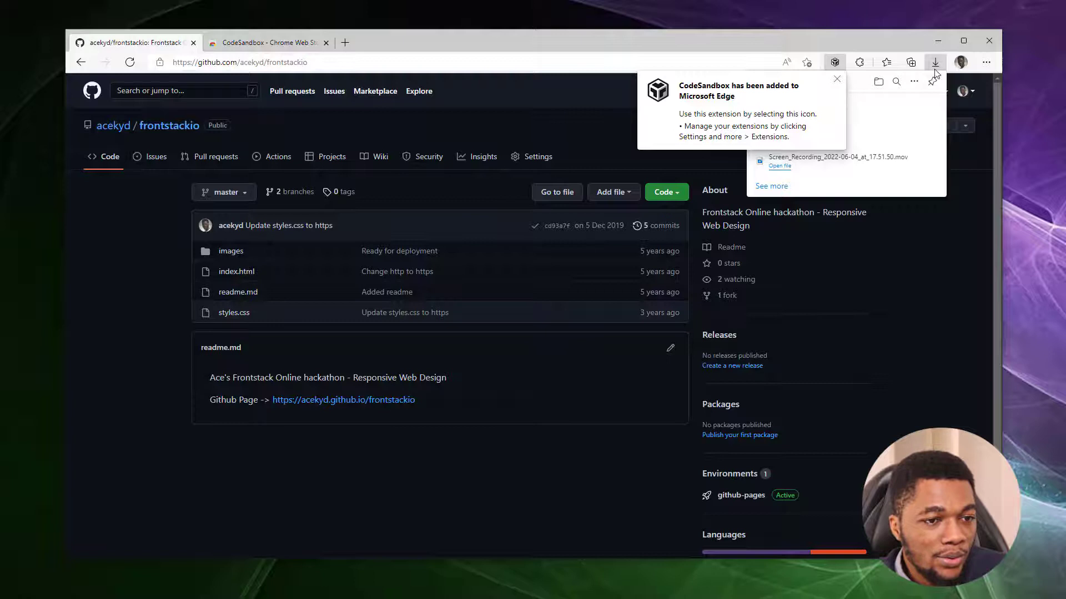
left_click(129, 61)
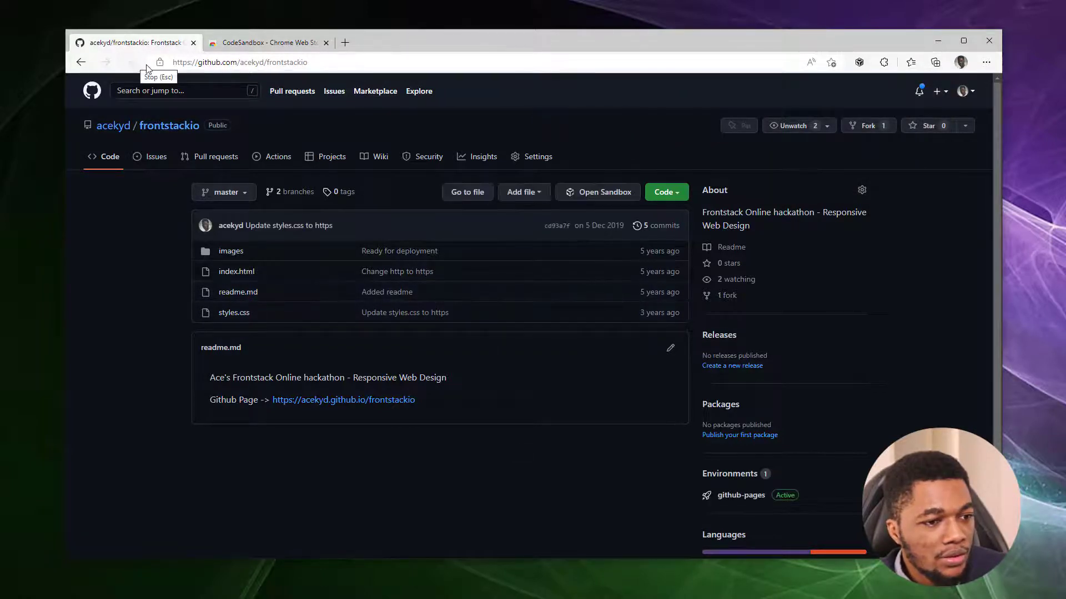
mouse_move(598, 192)
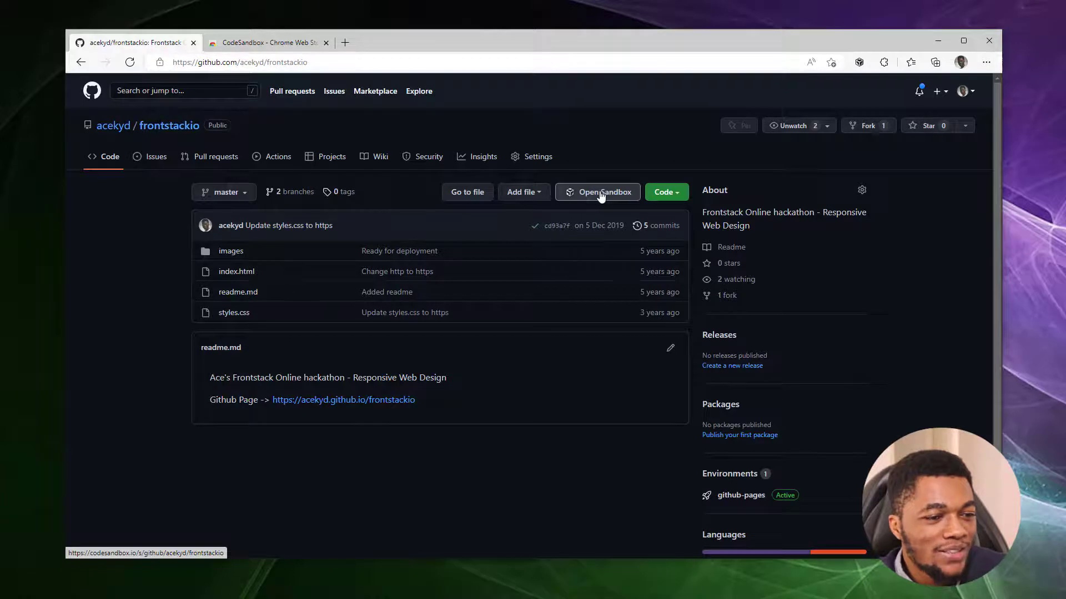
left_click(597, 192)
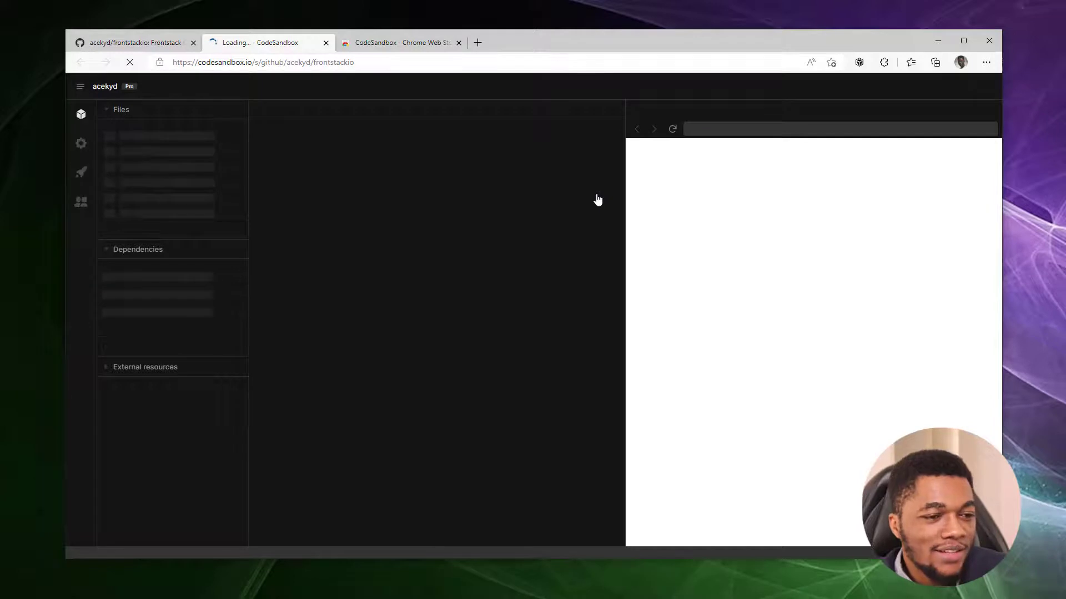